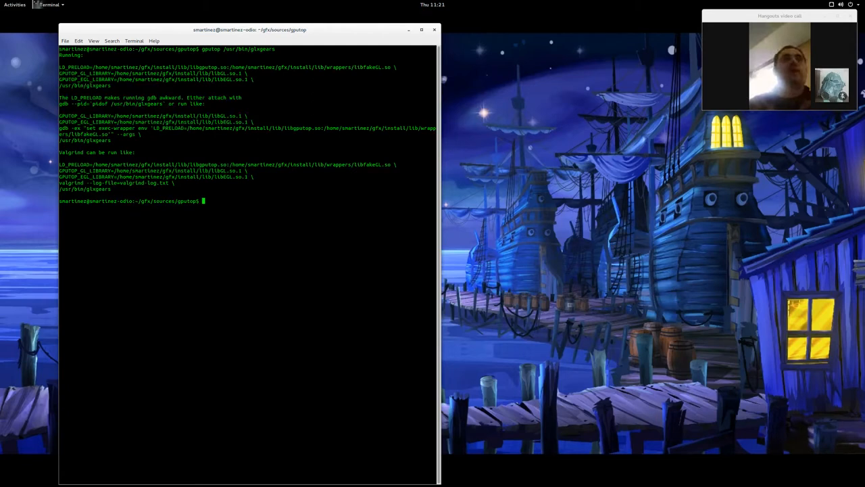
Launch glxgears under gputop with 'gputop /usr/bin/glxgears'.
type("gputop /usr/bin/glxgears")
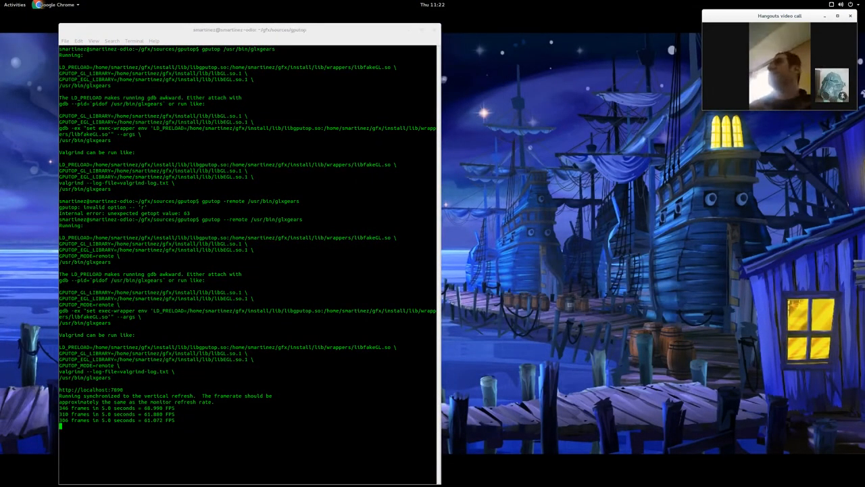
Open a new Google Chrome window from the Activities dash.
left_click(14, 5)
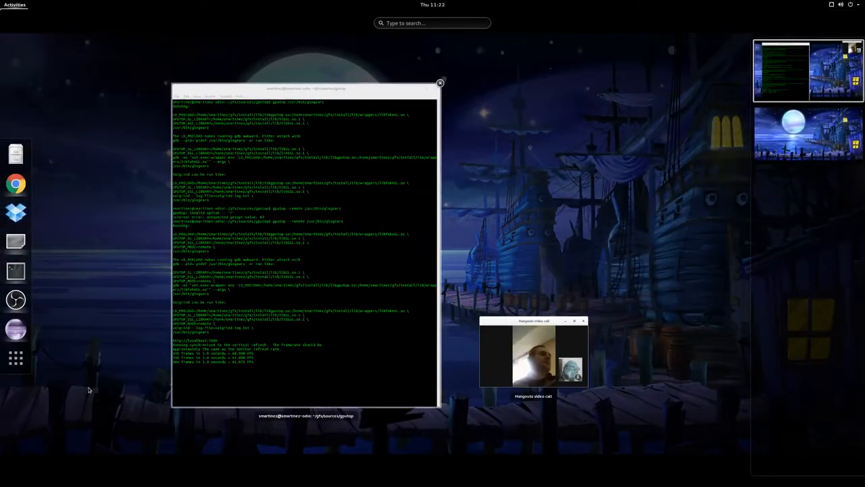
right_click(15, 184)
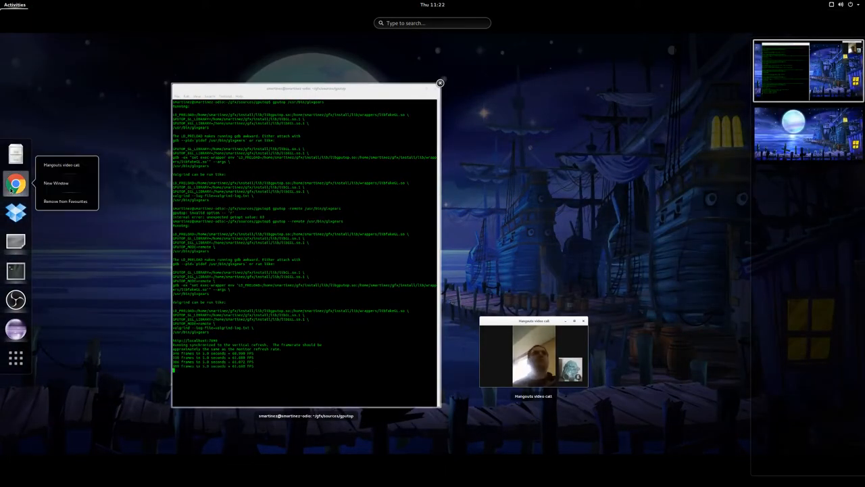
left_click(56, 183)
type("localhost:7890/?")
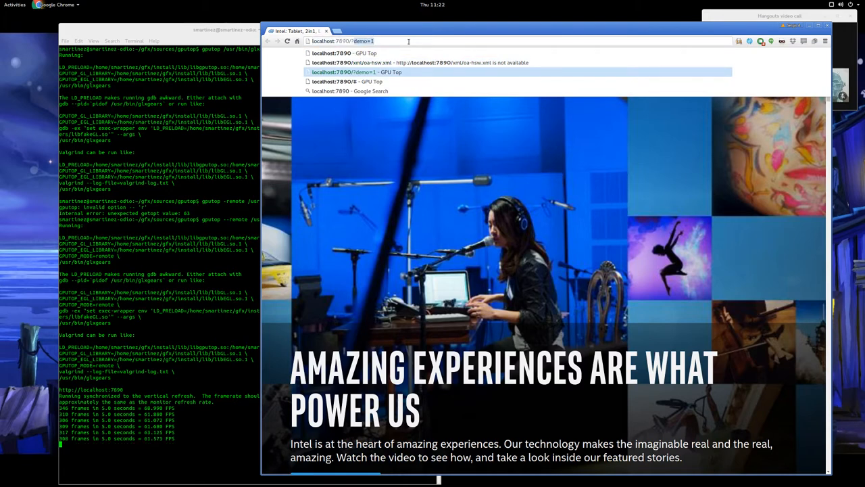
Load GPU Top at localhost:7890 and show the Render Metrics Basic Gen7.5 readings.
left_click(352, 81)
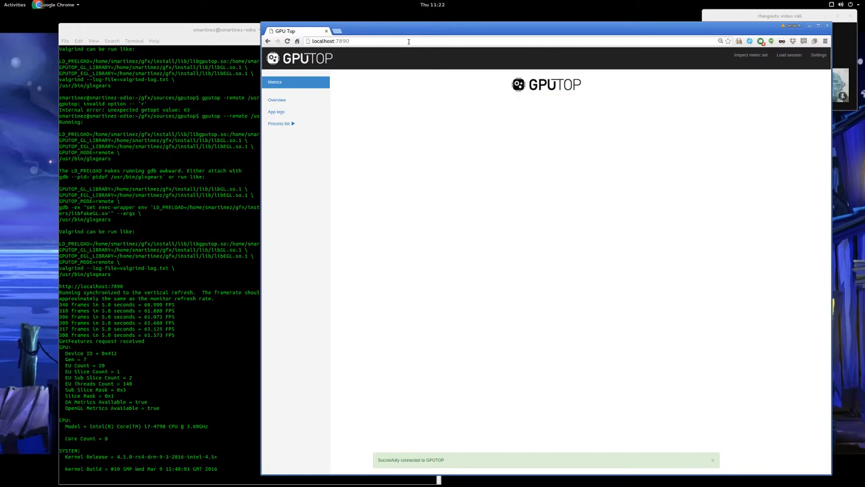
left_click(277, 99)
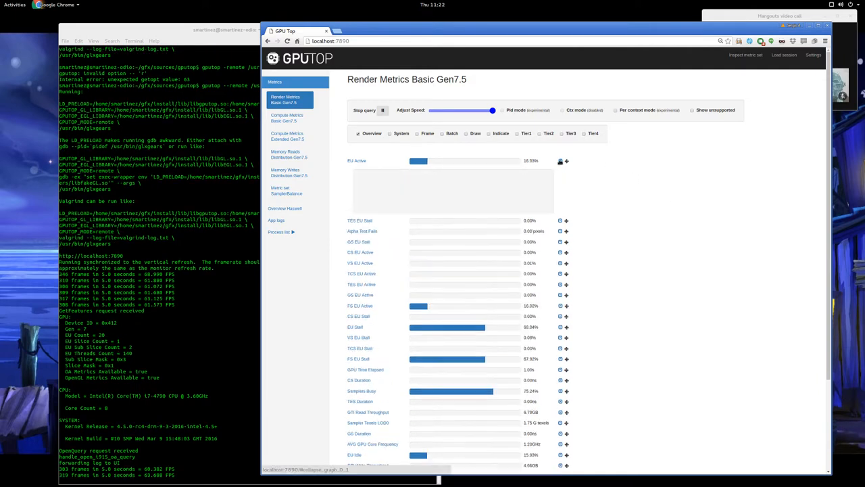
Add the FS EU Active graph and drag Adjust Speed fully left.
left_click(560, 161)
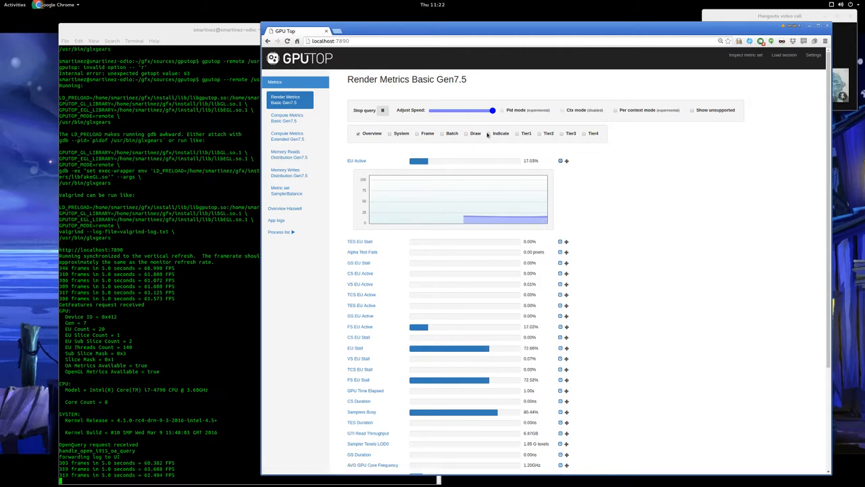
left_click_drag(493, 110, 491, 110)
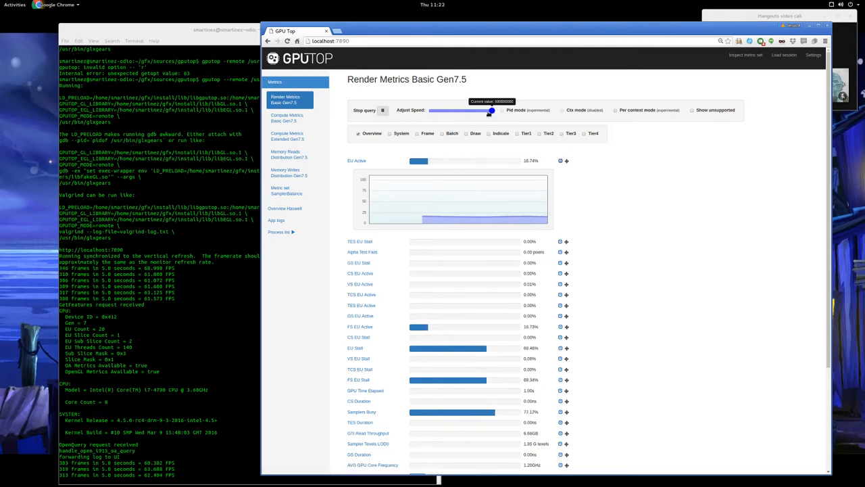
left_click_drag(491, 110, 453, 110)
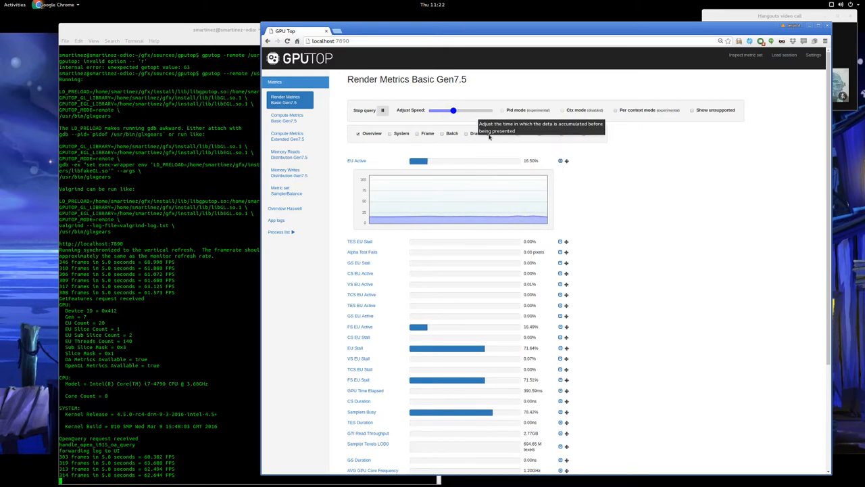
left_click_drag(462, 110, 452, 110)
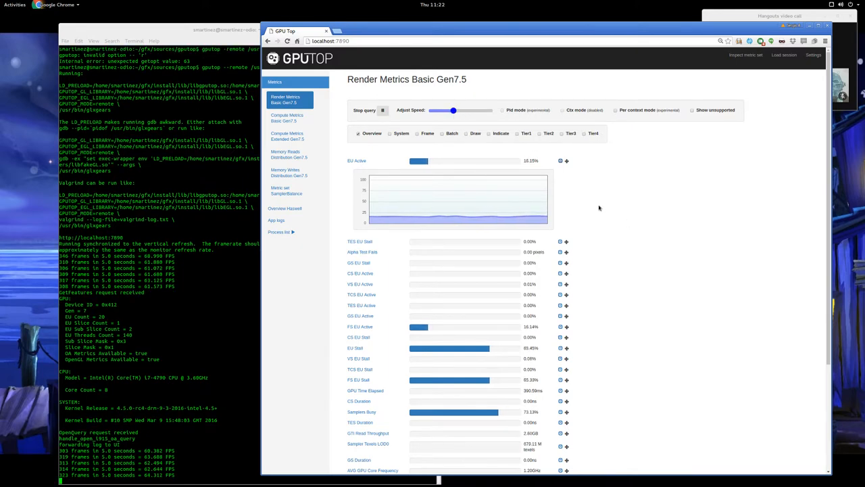
left_click_drag(452, 110, 433, 110)
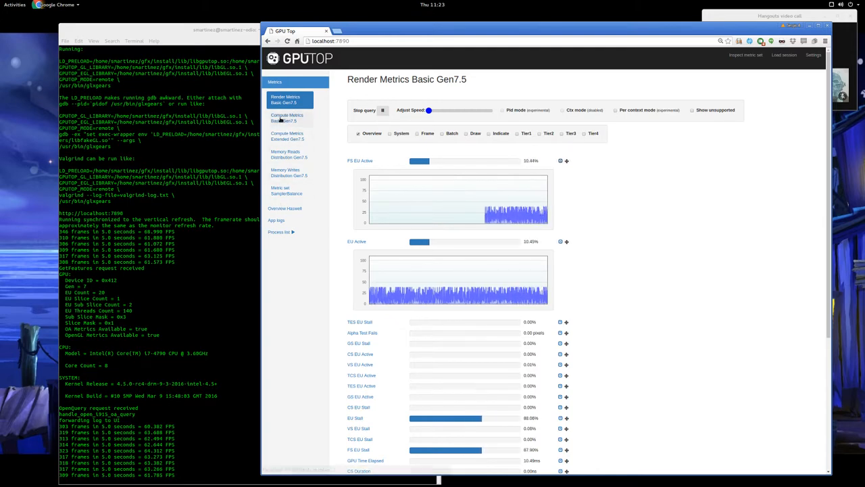
Switch to Compute Metrics Basic Gen7.5 and stop then restart its query.
left_click(287, 118)
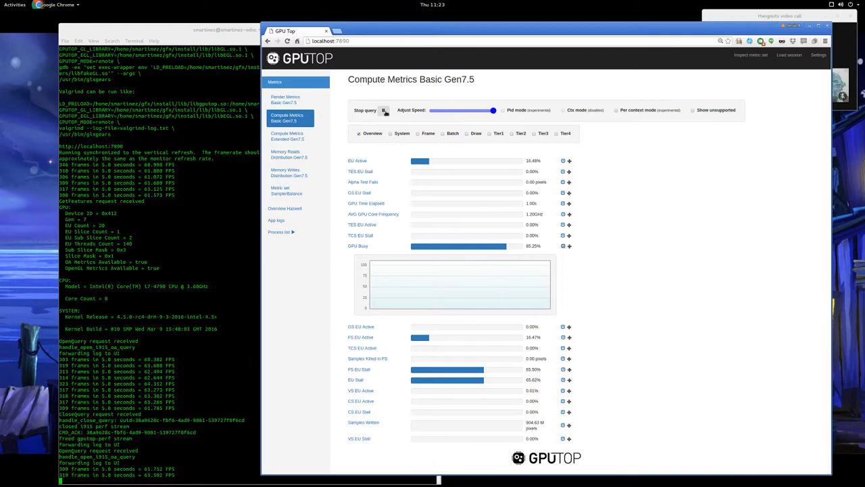
left_click(384, 110)
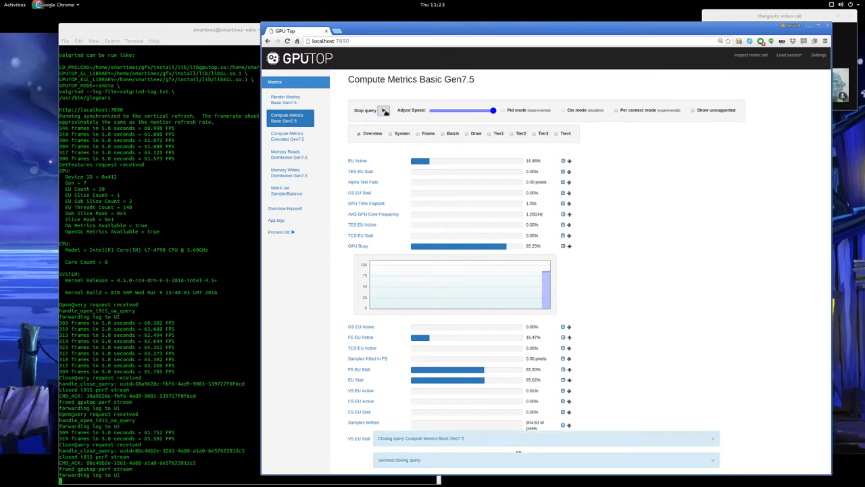
left_click(384, 111)
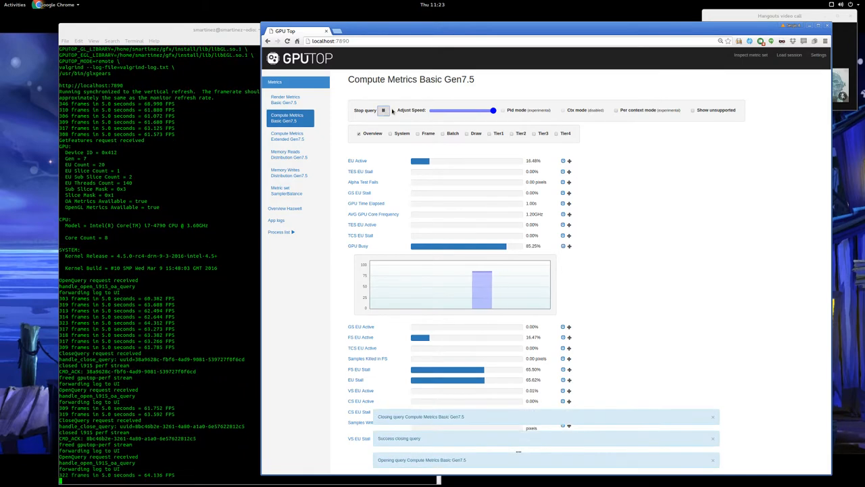
mouse_move(616, 110)
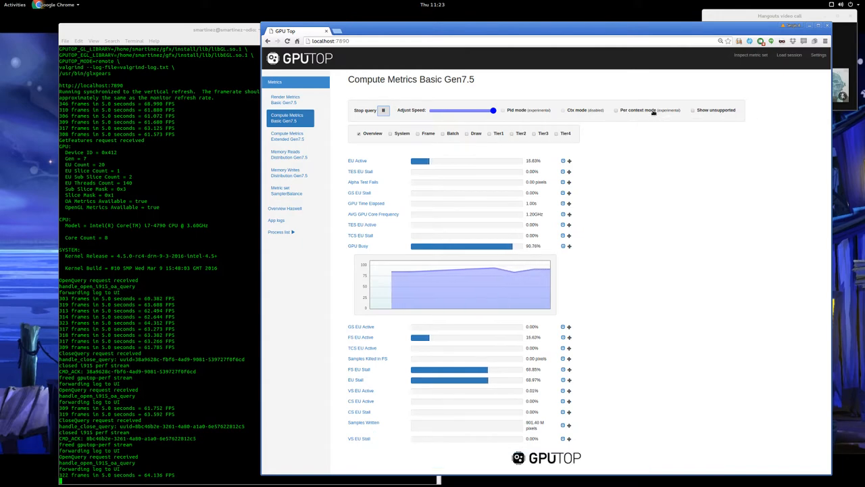
mouse_move(638, 110)
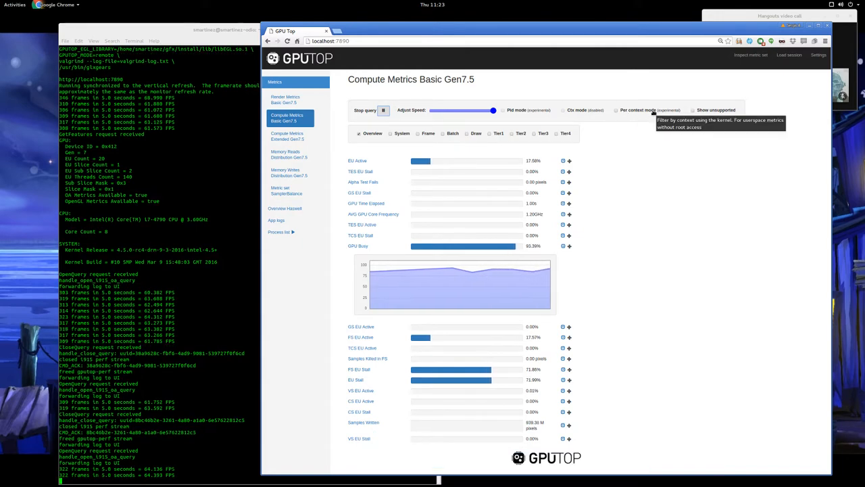
Enable Per context mode and move the glxgears window to the left.
left_click(616, 111)
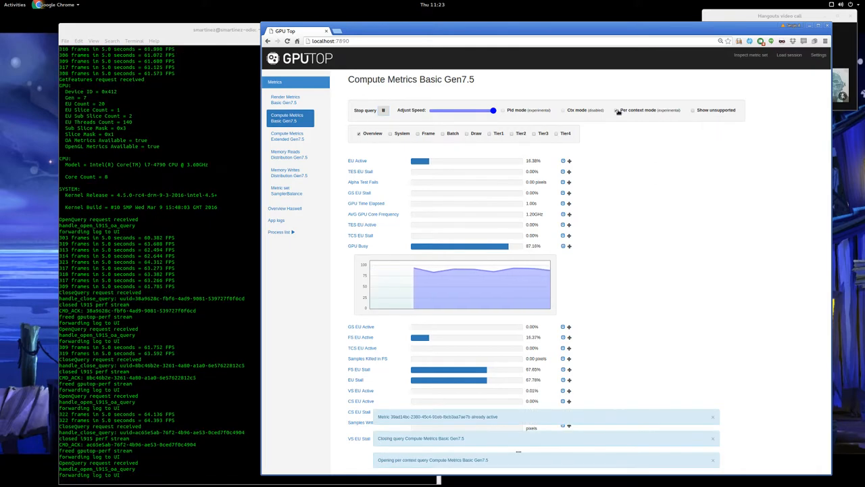
left_click(616, 109)
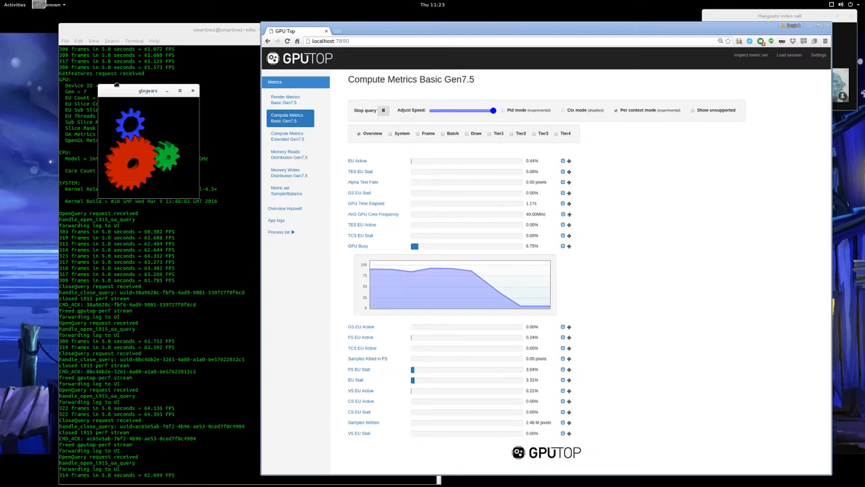
left_click_drag(147, 90, 73, 38)
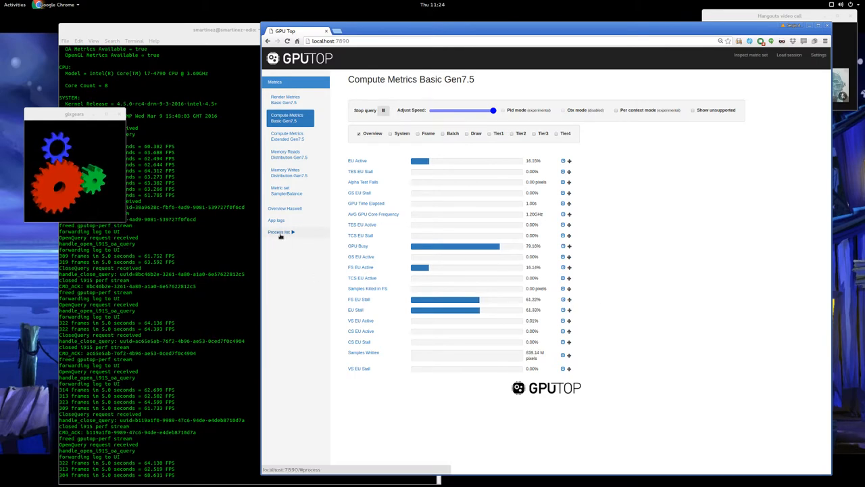
Expand the Process list to show the init entry.
left_click(280, 232)
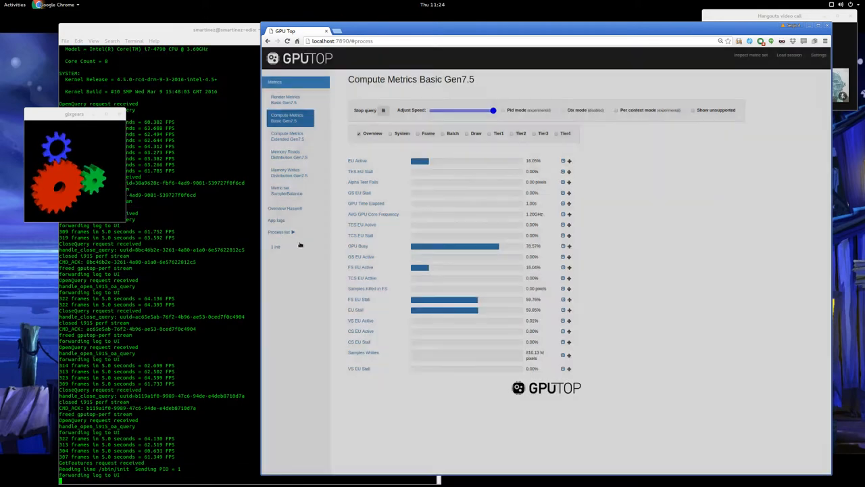
mouse_move(276, 247)
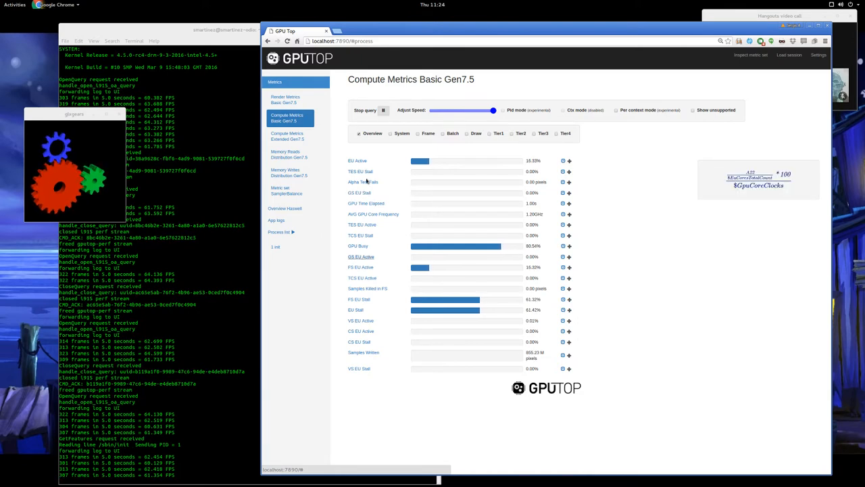
Swap Overview for System metrics, revisit Render Metrics Gen7.5, then view the Haswell overview.
left_click(365, 111)
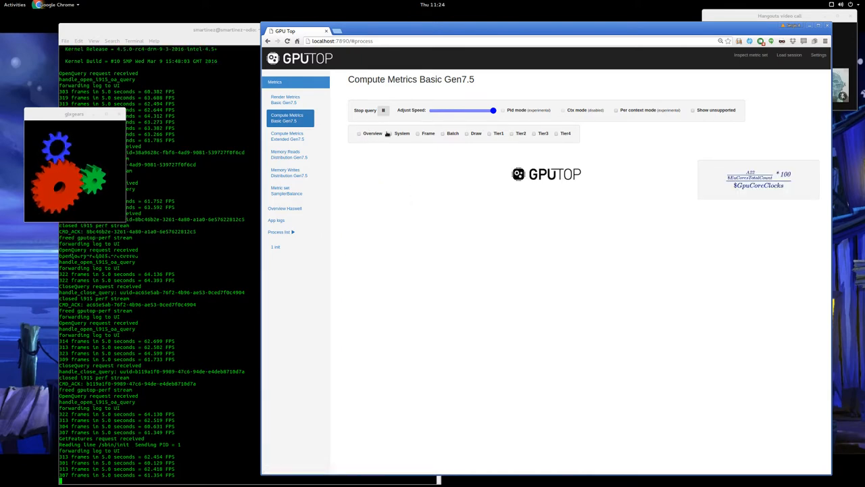
left_click(390, 133)
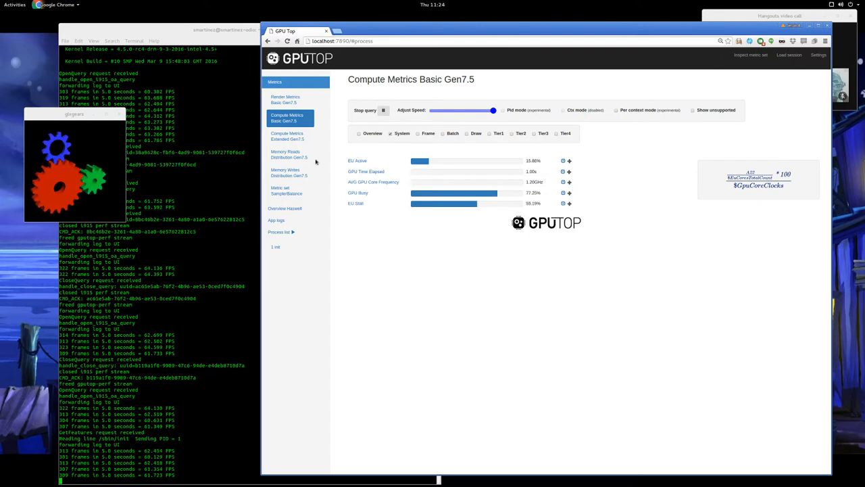
left_click(284, 100)
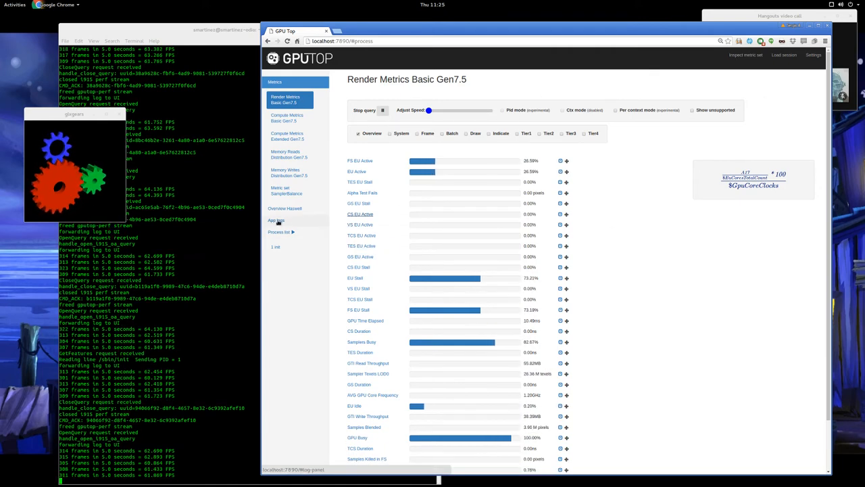
left_click(284, 208)
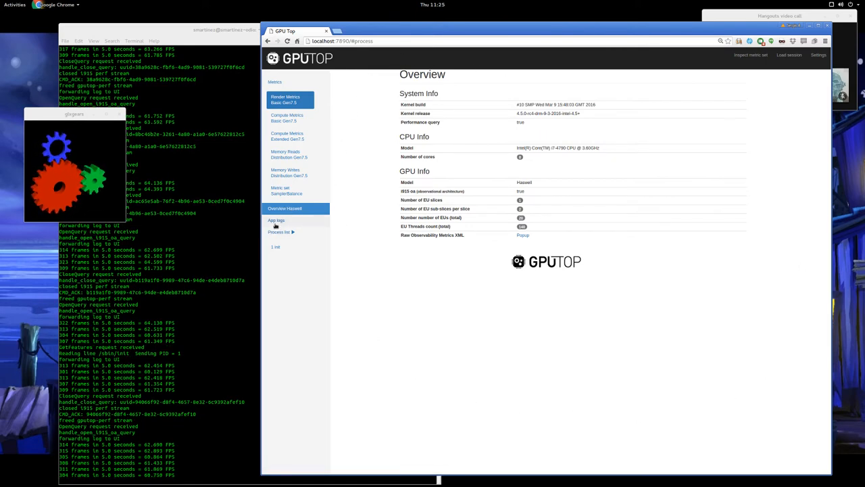
left_click(276, 220)
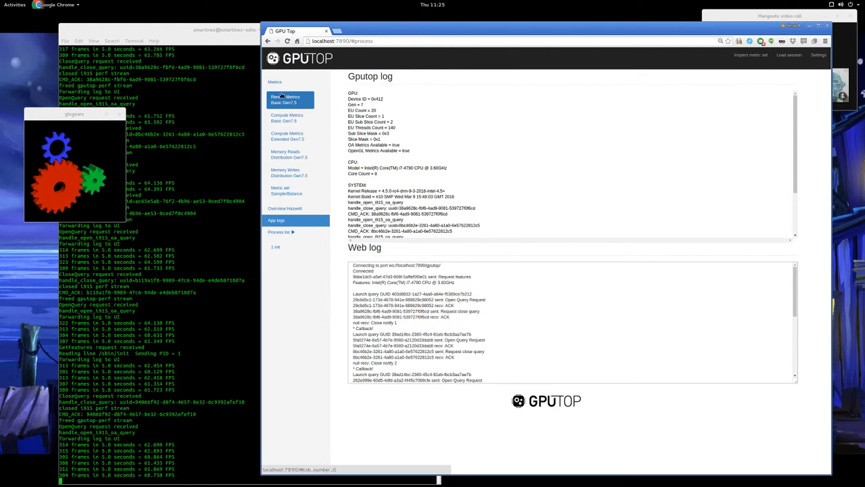
left_click(284, 99)
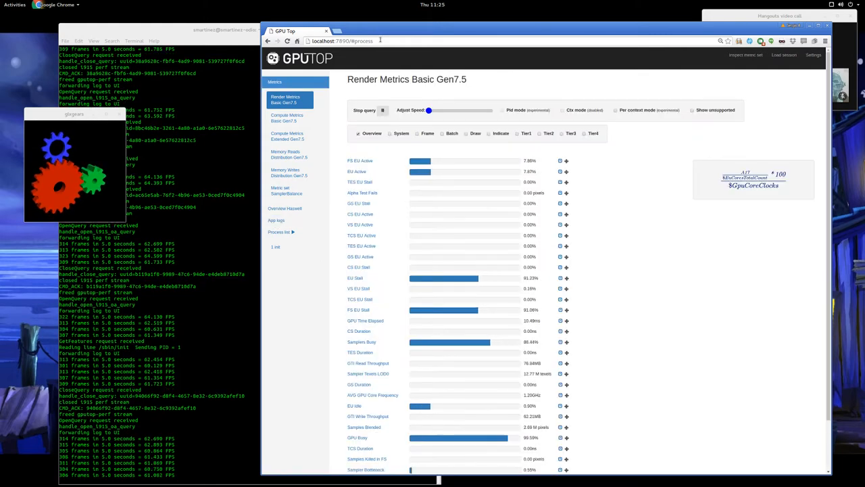
left_click(402, 31)
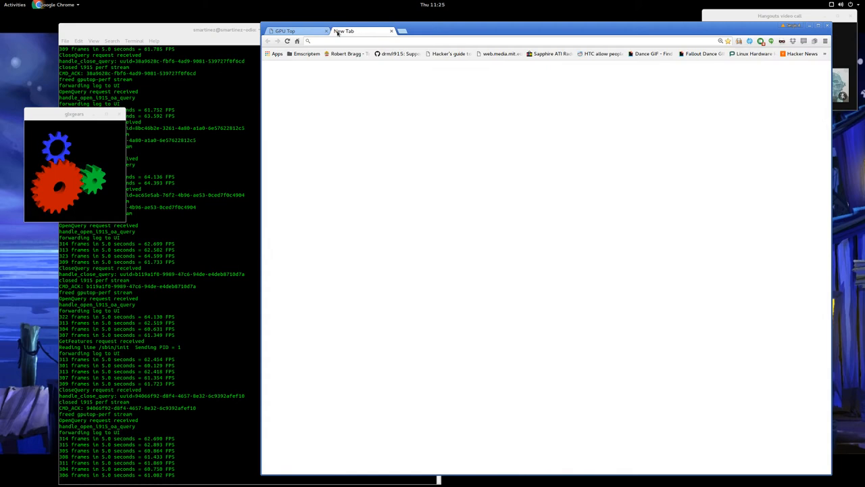
Enter gputop.github.io and load the GPU Top demo site.
type("gputop.github.io")
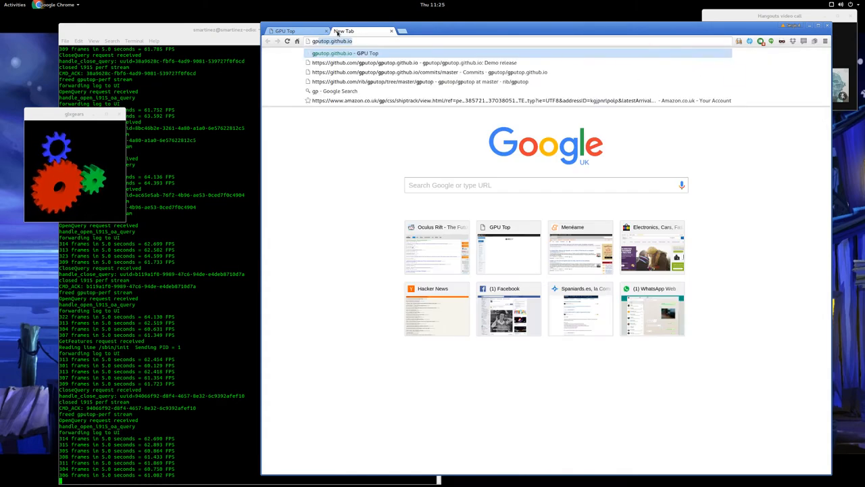
left_click(345, 52)
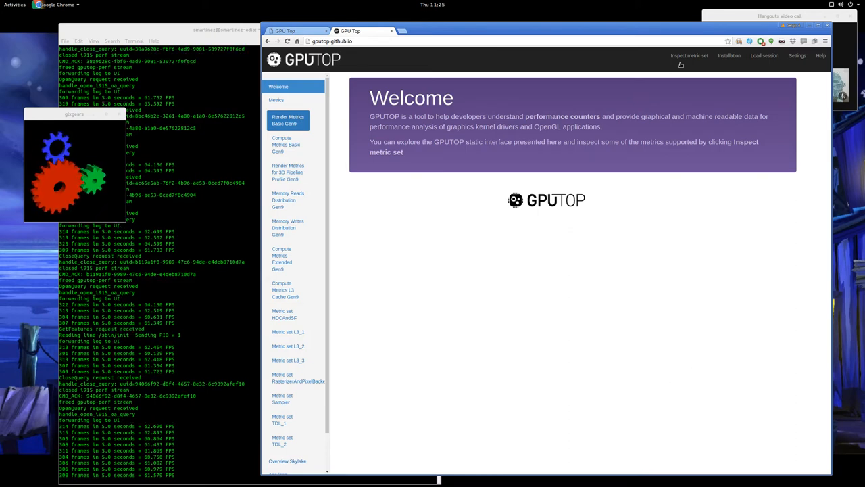
Inspect Skylake metric sets and open Render Metrics for 3D Pipeline Profile Gen9.
left_click(688, 56)
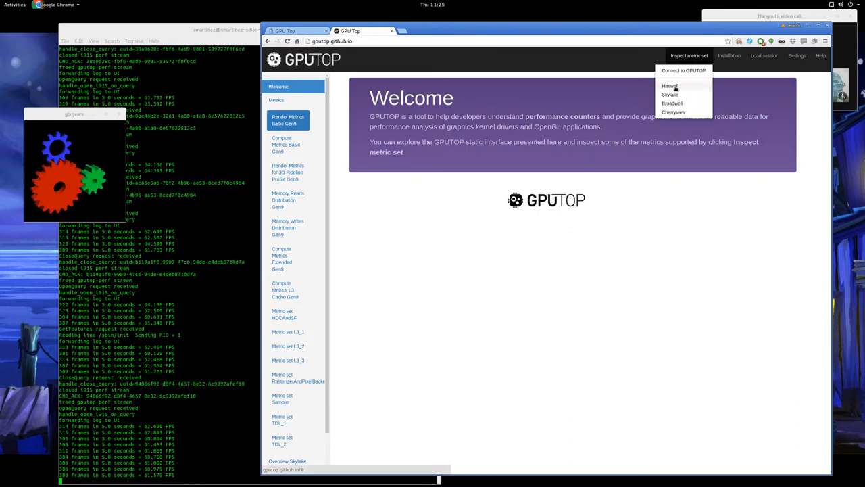
left_click(669, 85)
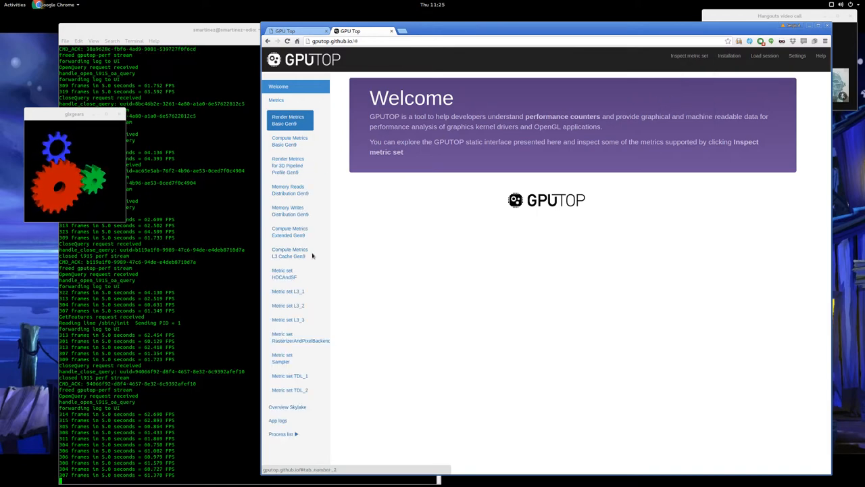
left_click(287, 165)
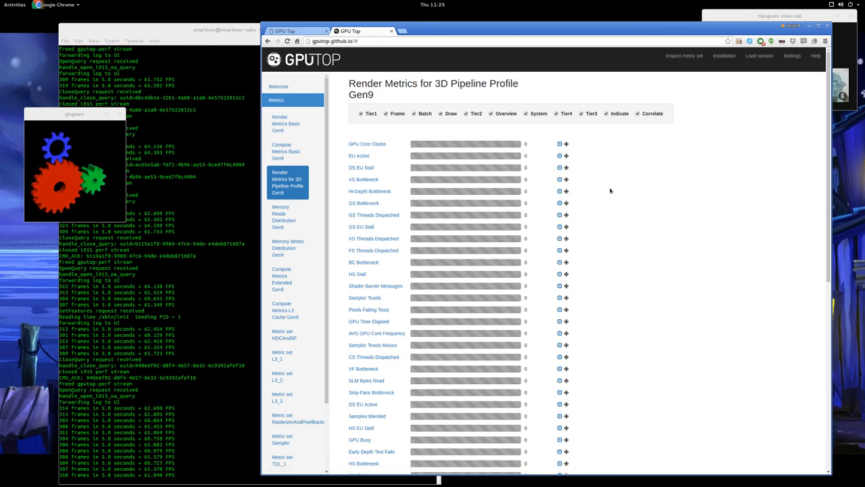
mouse_move(371, 330)
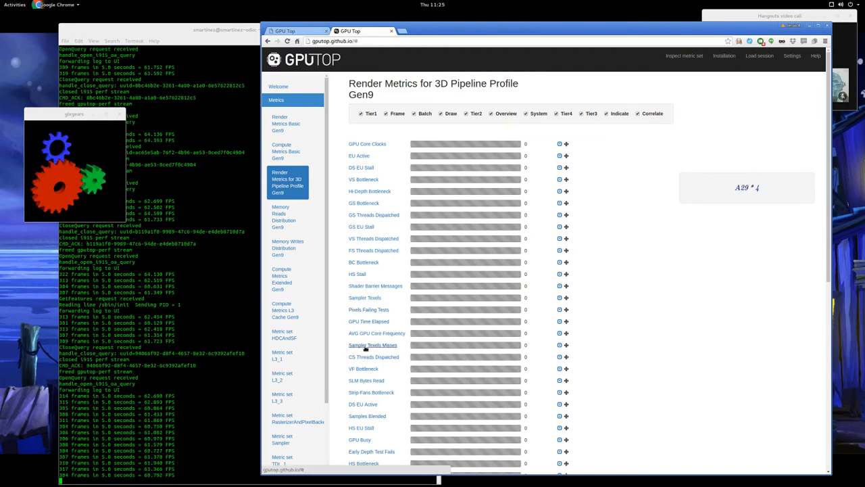
Browse the 3D pipeline metrics and their formulas, then show the Render Metrics Basic Gen9 set.
scroll("down", 3)
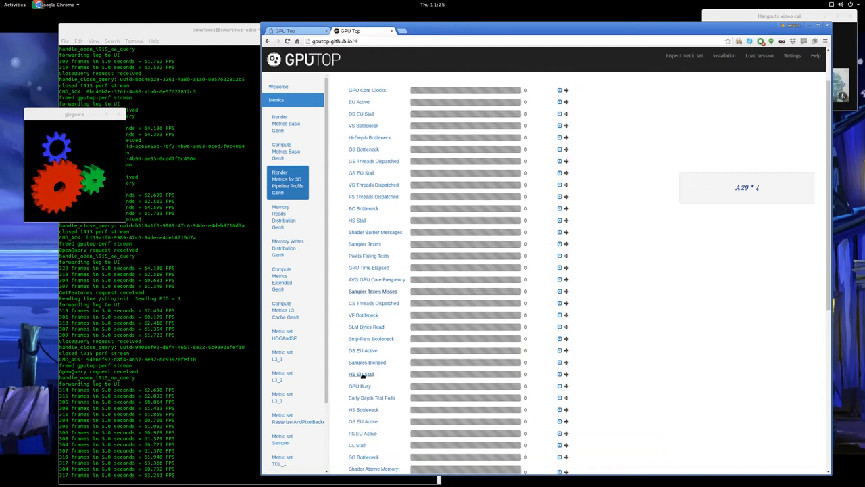
scroll("down", 3)
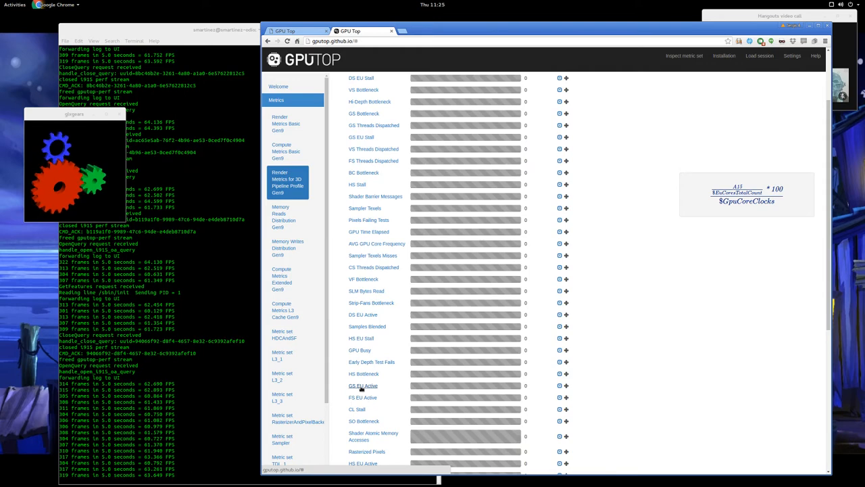
scroll("down", 3)
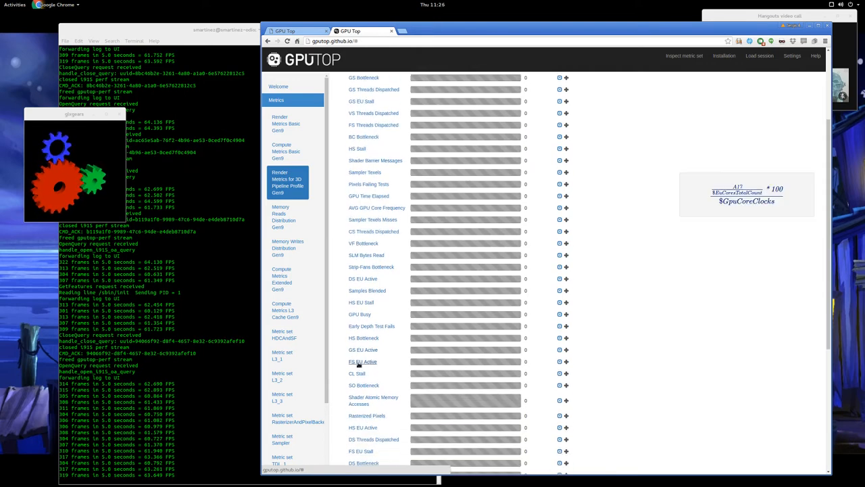
scroll("down", 3)
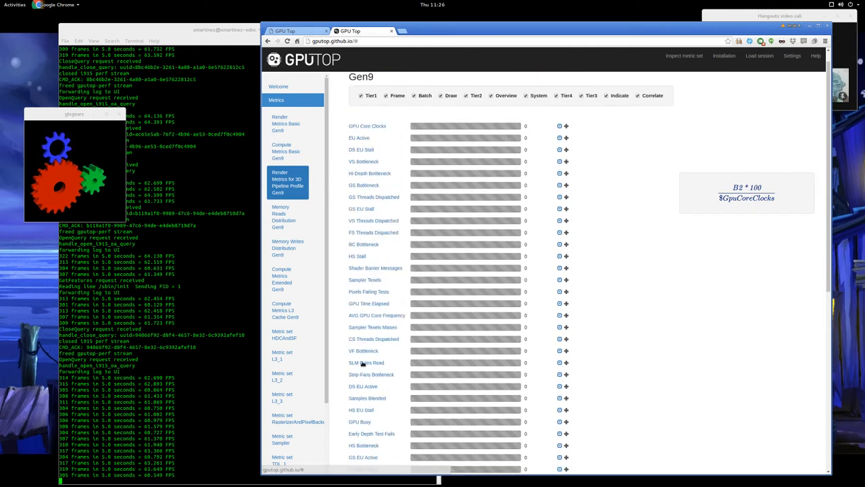
left_click(287, 182)
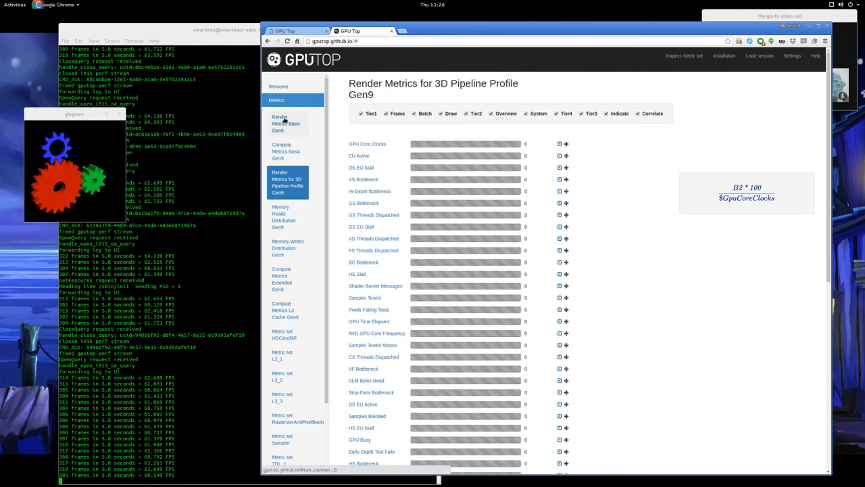
left_click(286, 124)
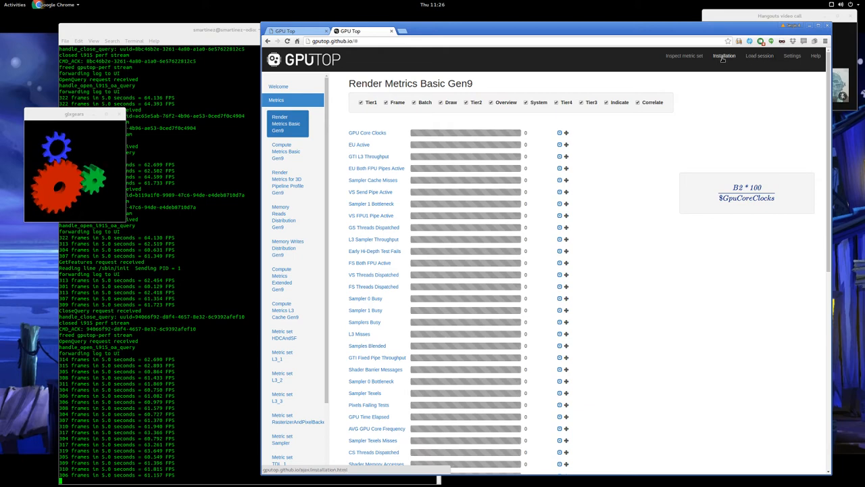
View and dismiss the Installation help, then start a new Chrome tab.
left_click(723, 56)
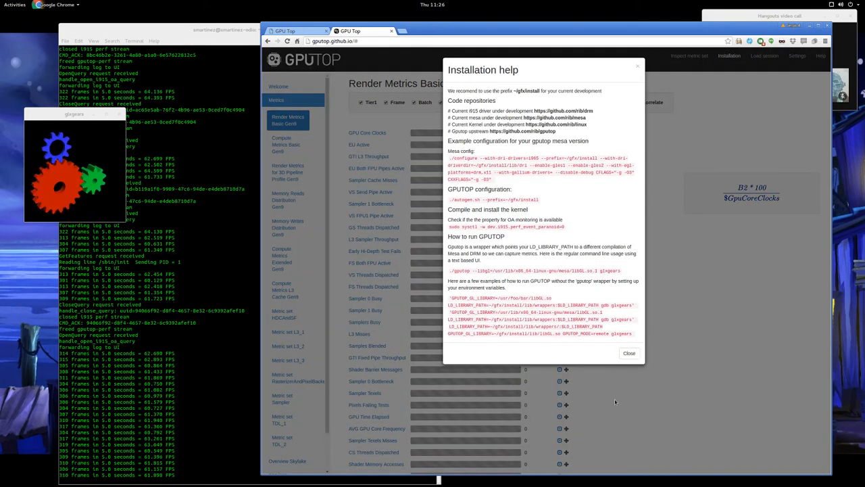
left_click(629, 352)
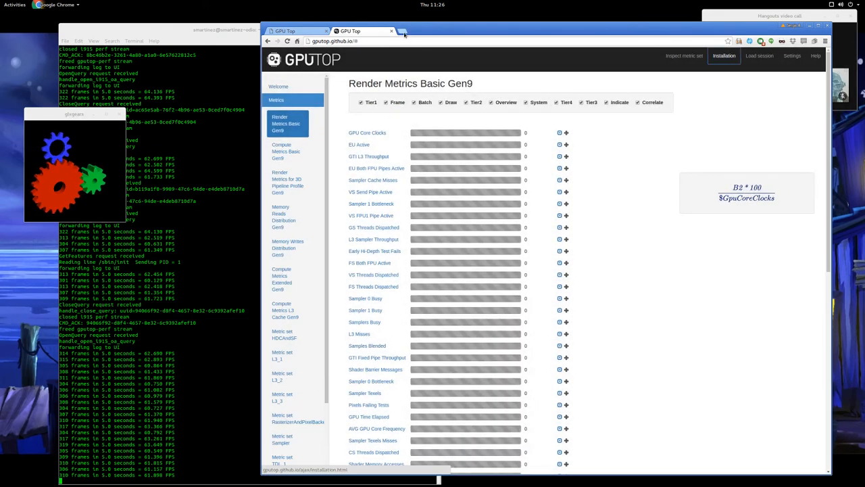
left_click(403, 31)
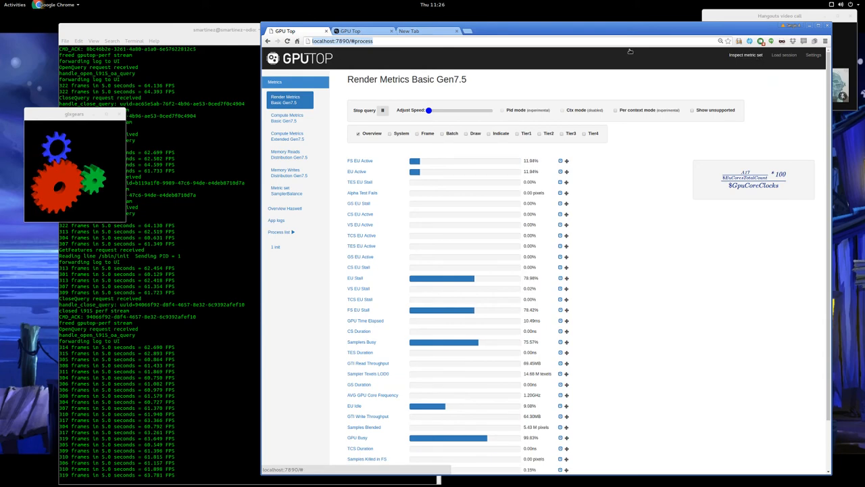
Load github.com/rib/gputop/wiki/Build-Instructions via the 'wiki' omnibox suggestion.
left_click(409, 31)
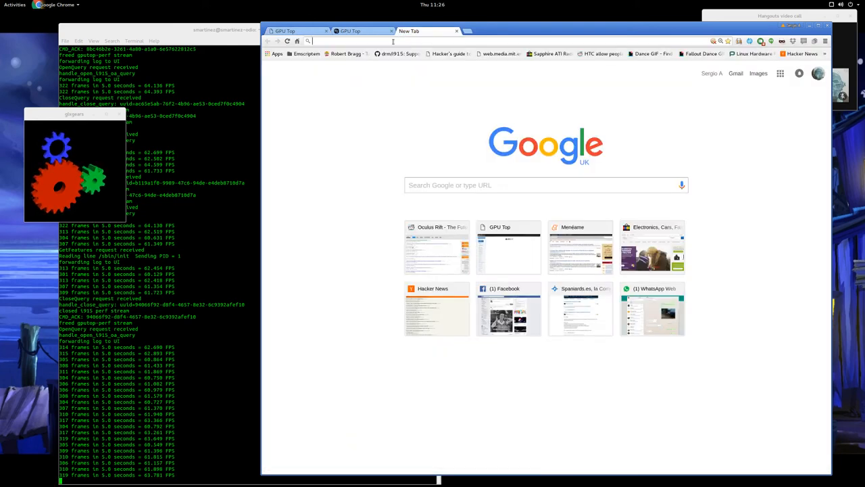
type("wiki")
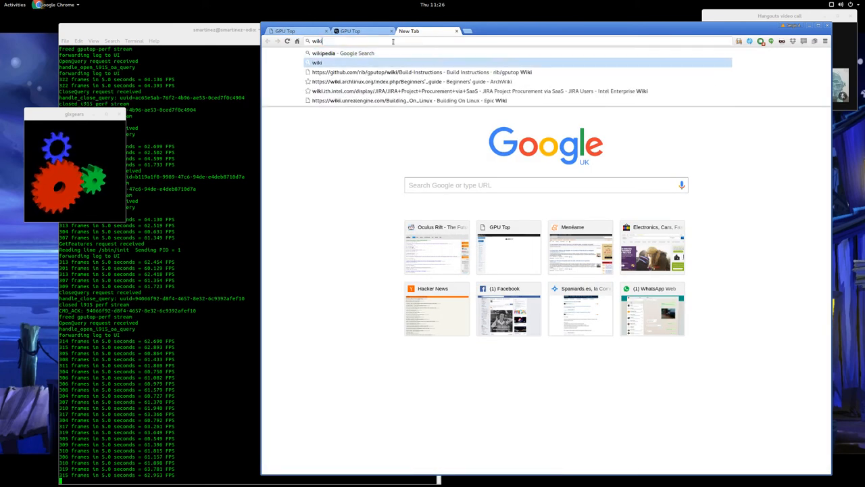
left_click(417, 72)
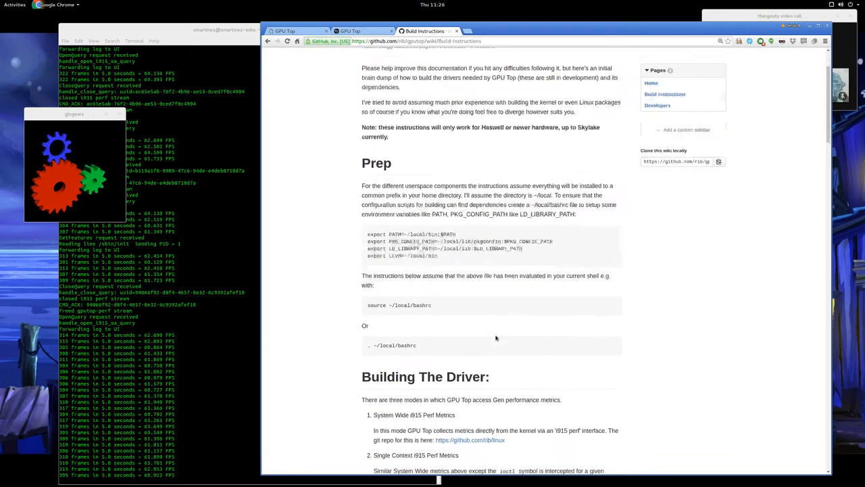
Skim the wiki's kernel and driver build steps, then go back to the hosted GPU Top demo.
scroll("down", 3)
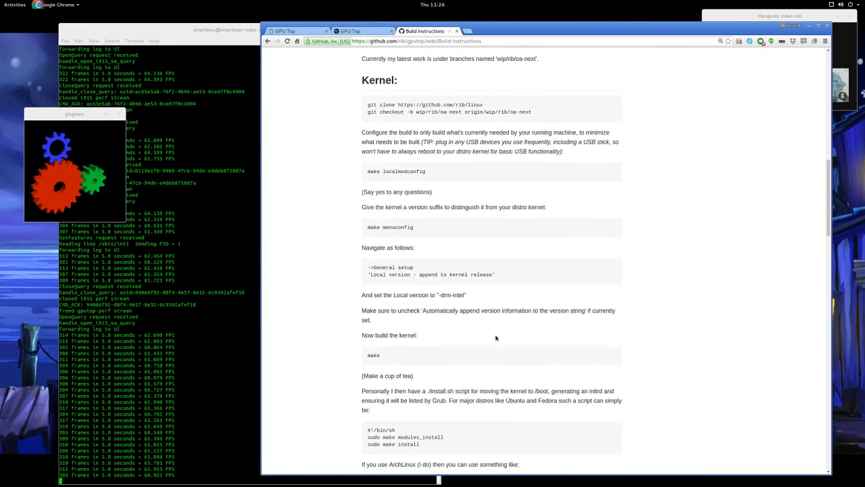
scroll("up", 3)
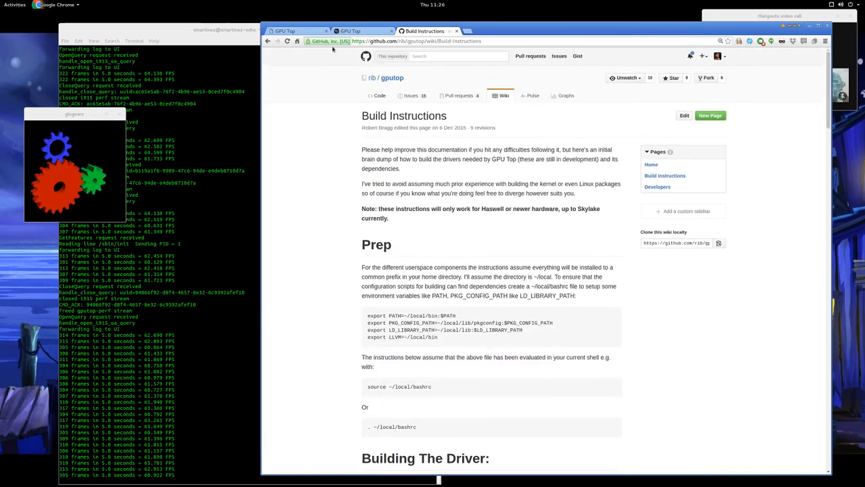
left_click(361, 31)
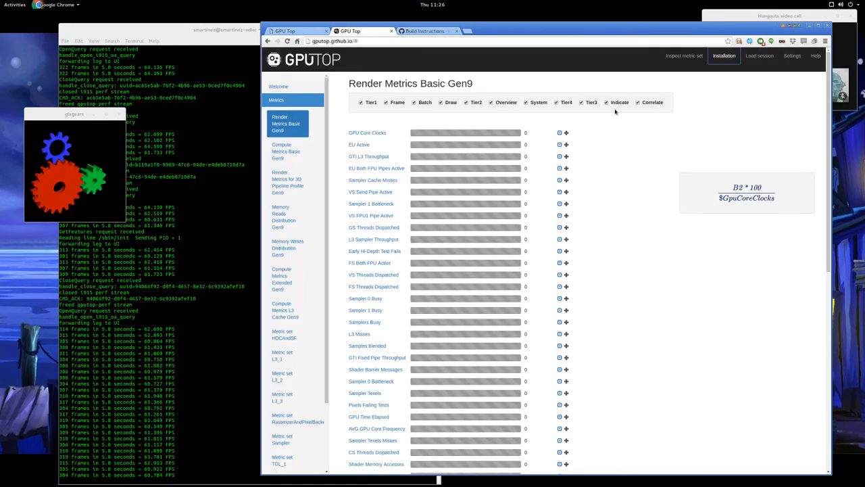
Graph EU Stall over time among the local Render Metrics Basic Gen7.5 readings.
scroll("down", 3)
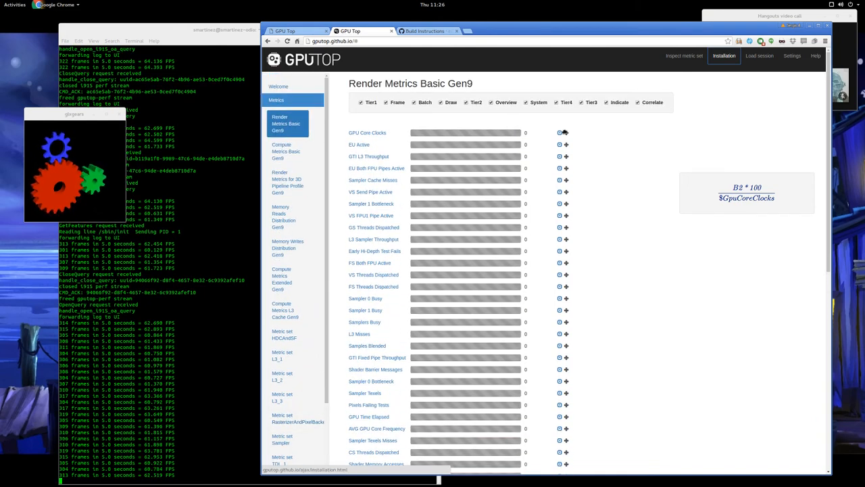
left_click(560, 133)
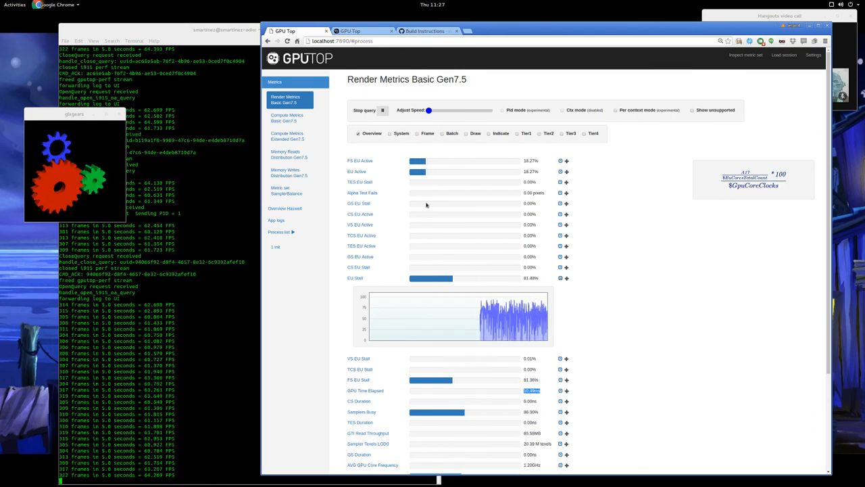
Max out the Adjust Speed slider so the EU Stall graph smooths near 57%.
left_click_drag(428, 110, 471, 110)
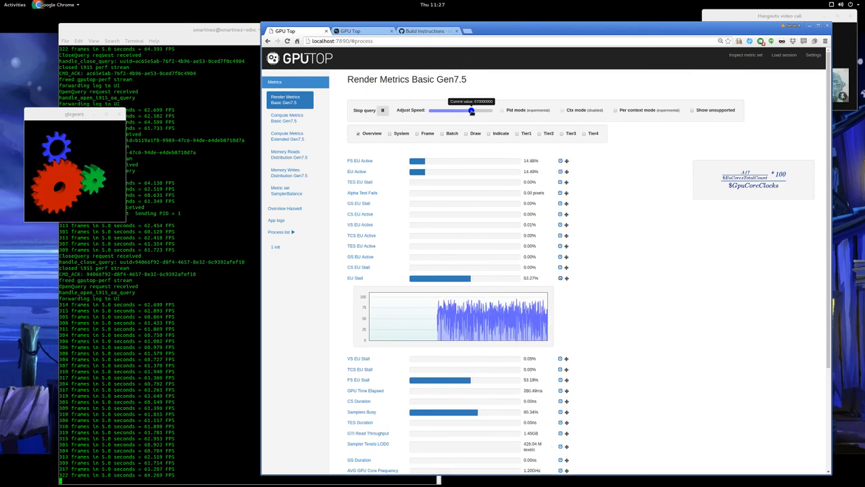
left_click_drag(471, 110, 486, 110)
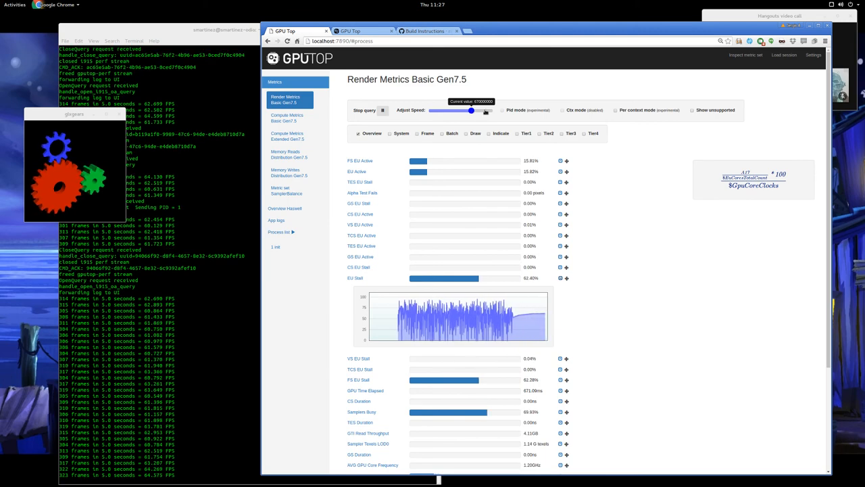
left_click_drag(471, 111, 492, 110)
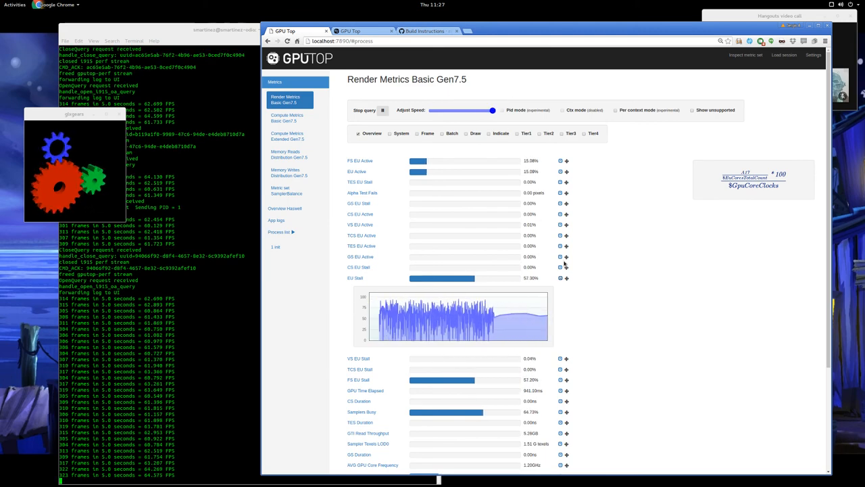